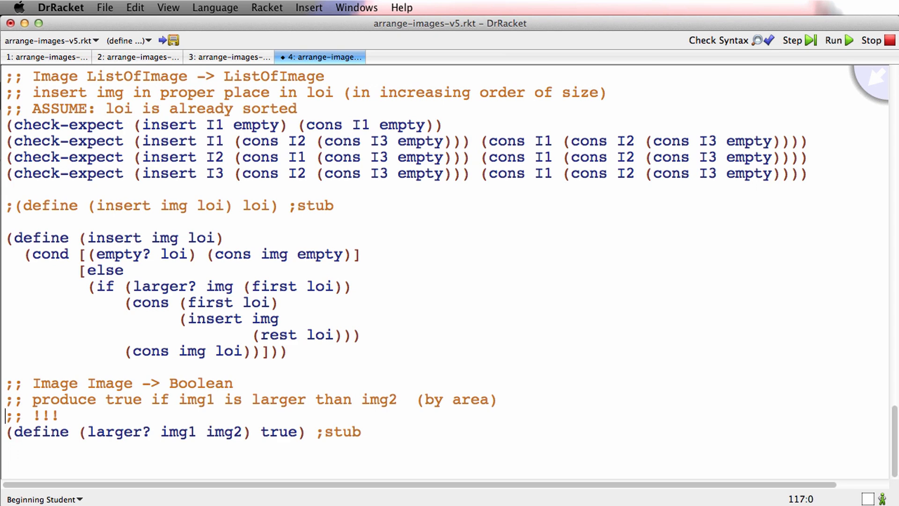
Step: Write a larger? check-expect comparing solid red 3×4 and 2×6 rectangles, expecting false
text((check-expect (larger)
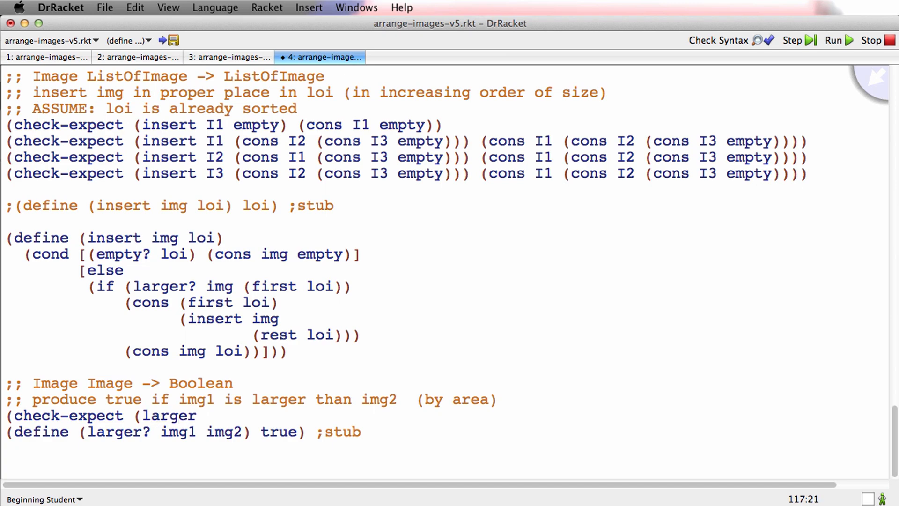
text(?)
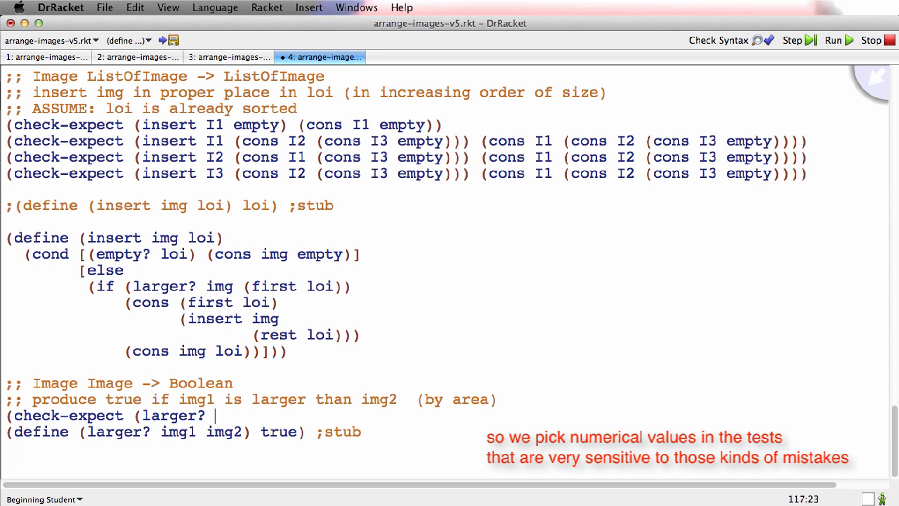
text(3 4)
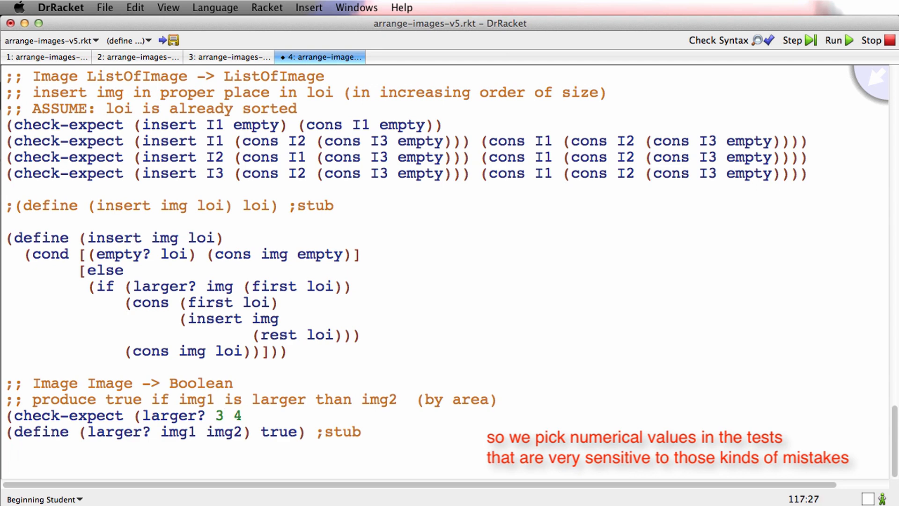
text("solid" "red)
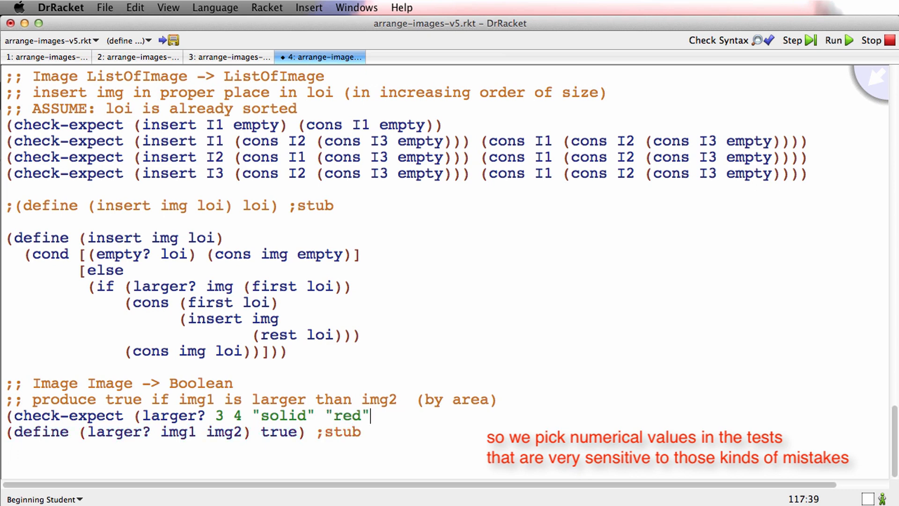
text())
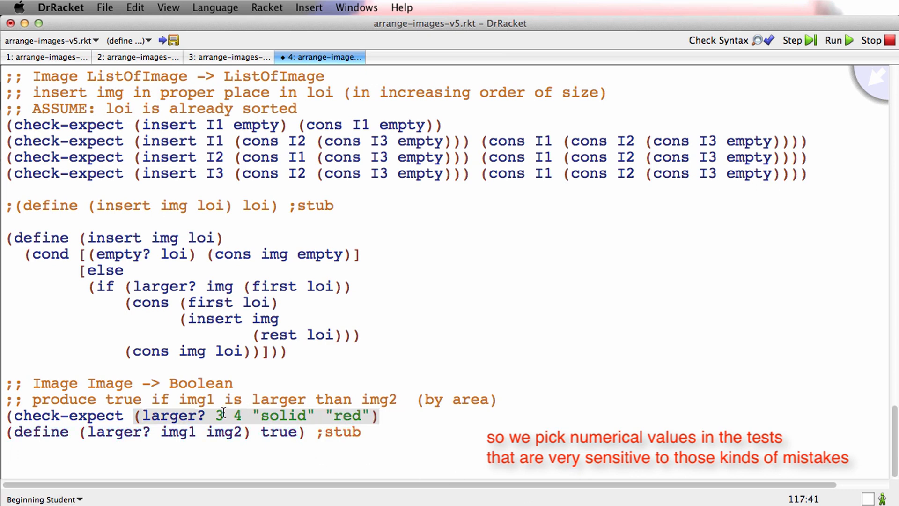
text(rectangle)
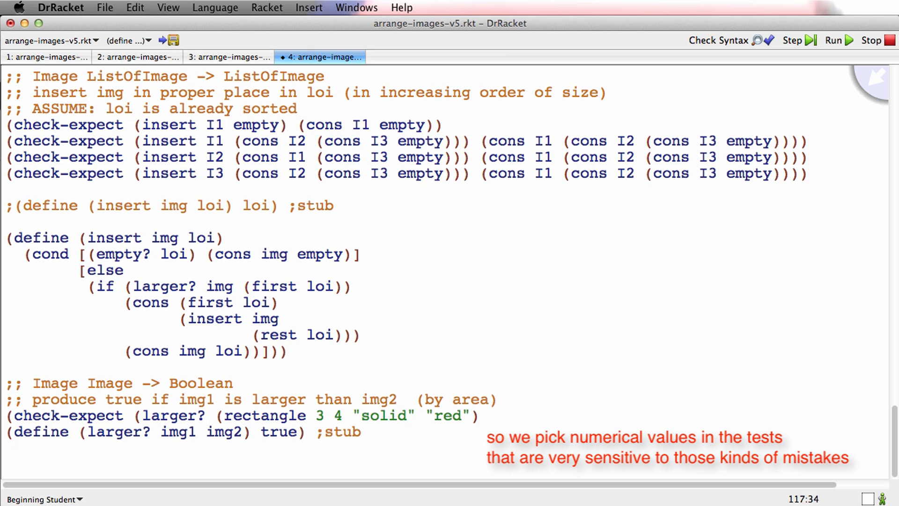
double_click(344, 416)
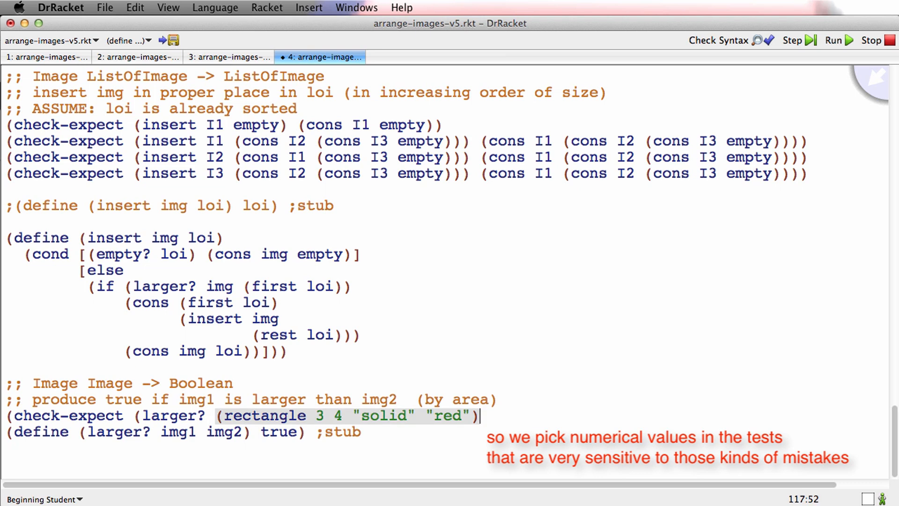
text((r)
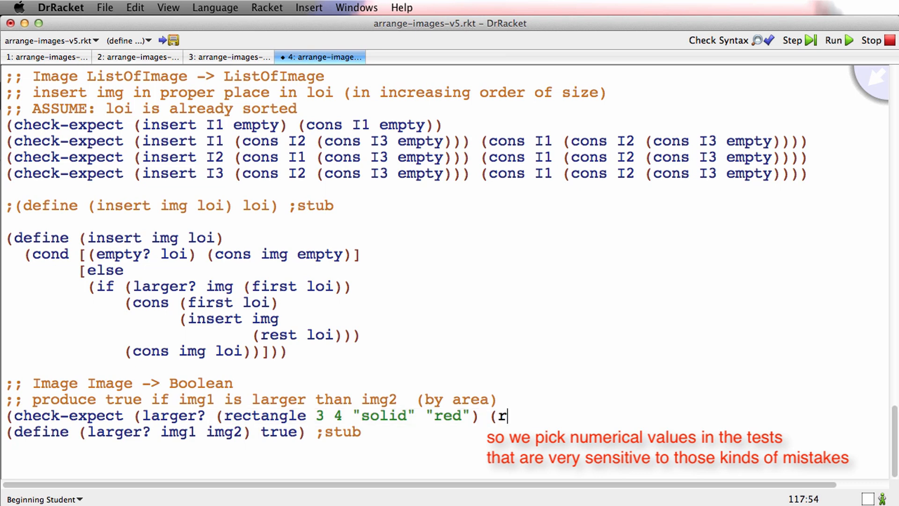
text(ectangle)
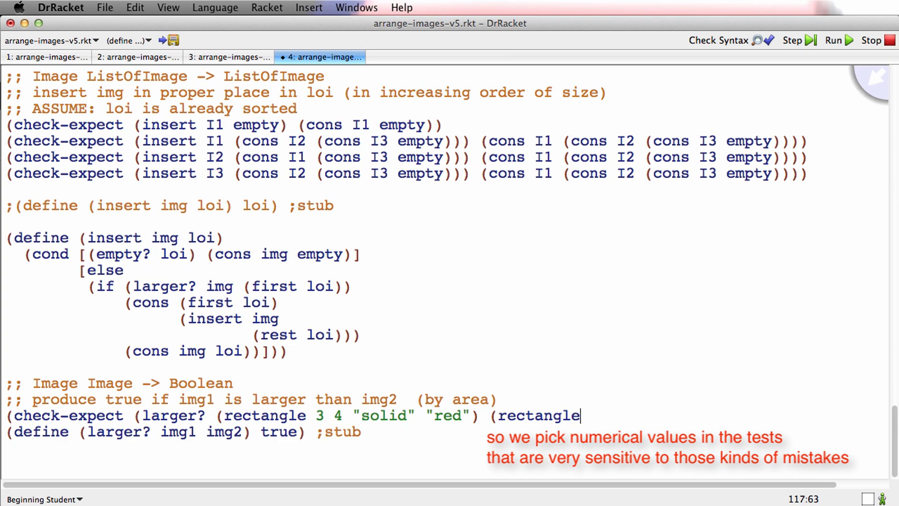
text(2)
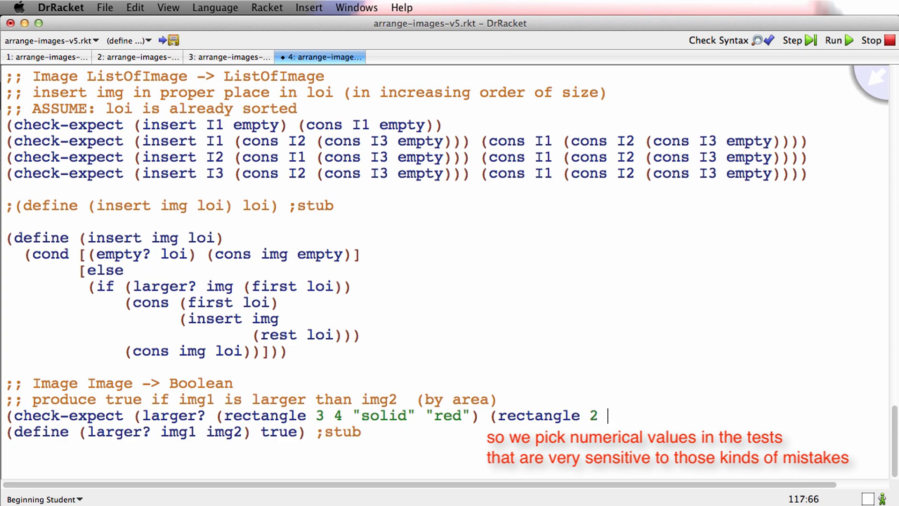
text(6 "solid" "red")))
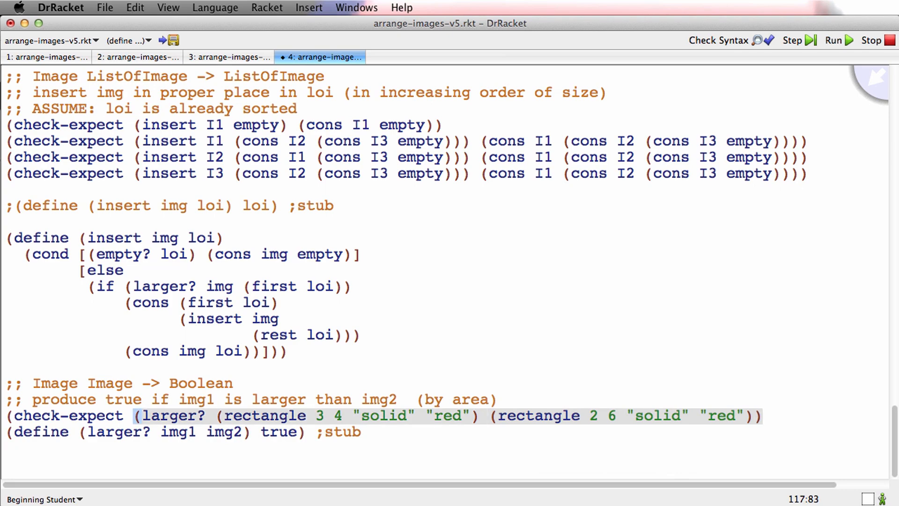
text(false)
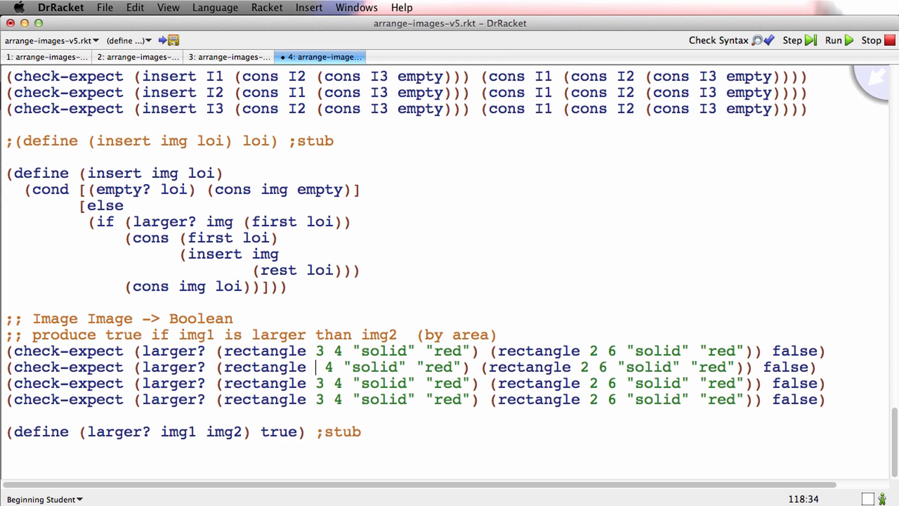
Step: Edit test copies to 5×4 and 3×5 (true) and 3×4 vs 5×6 (false), adding a fifth copy
text(5)
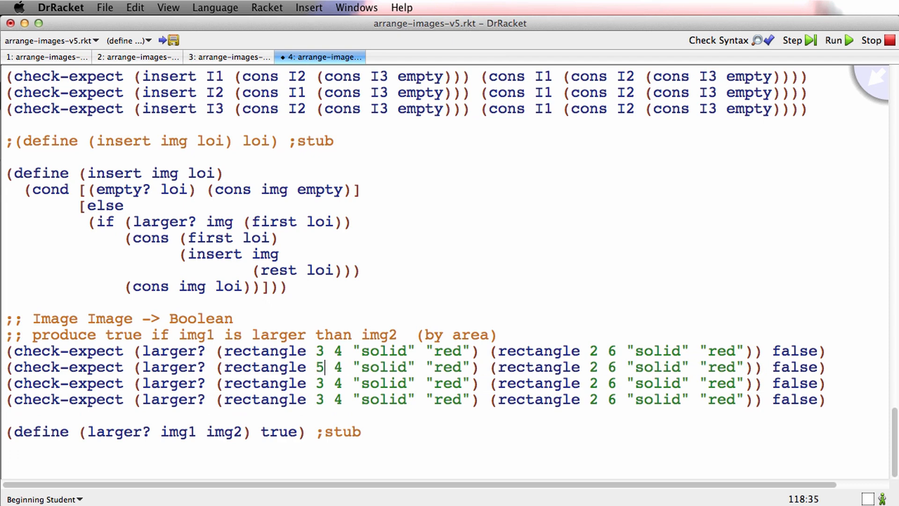
double_click(794, 367)
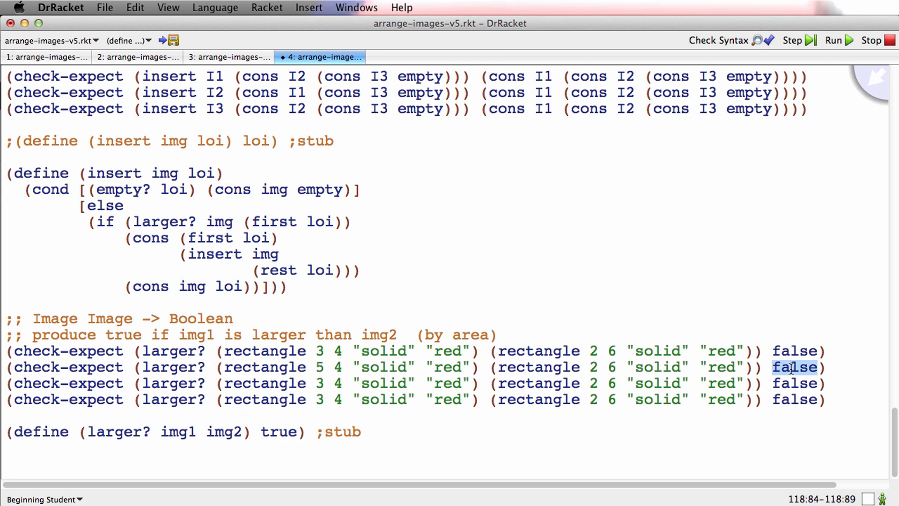
text(true)
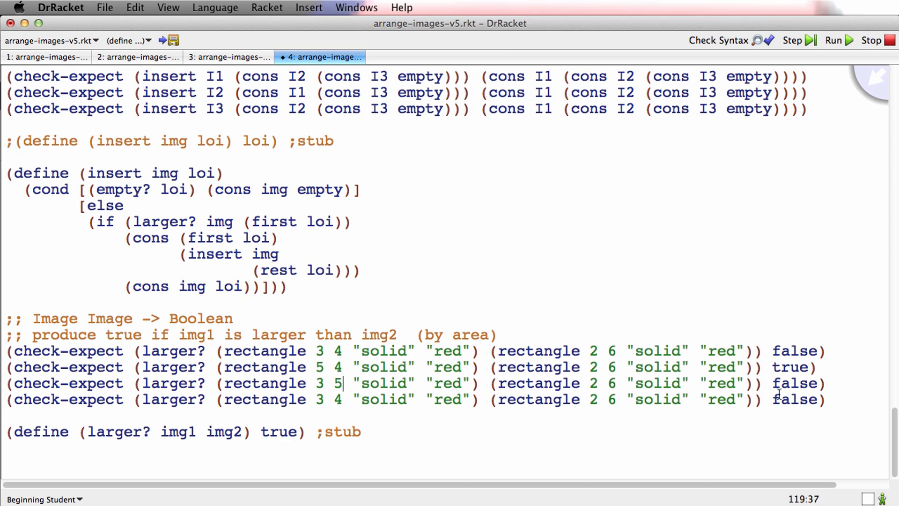
text(true)
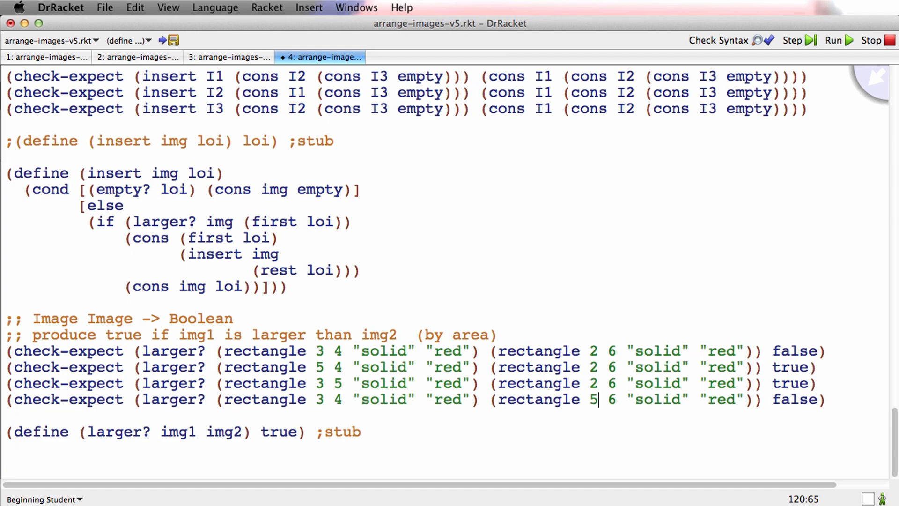
mouse_move(820, 394)
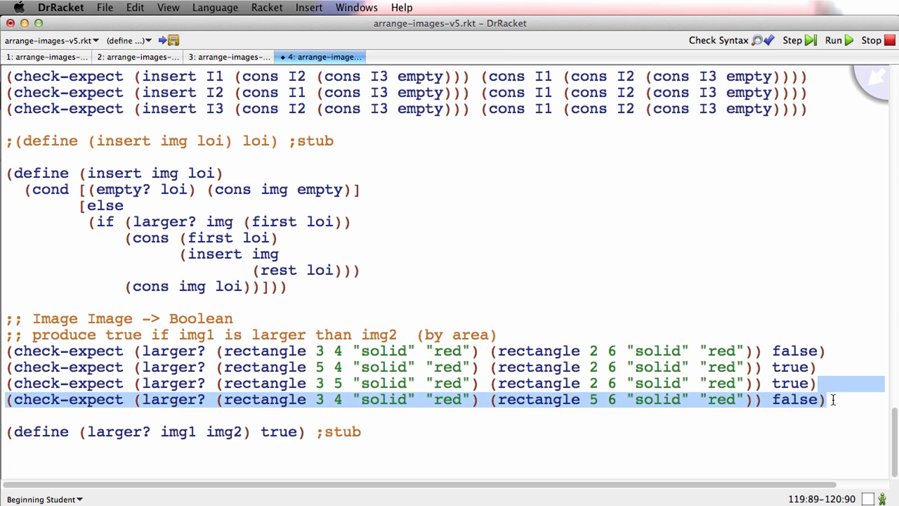
click(825, 399)
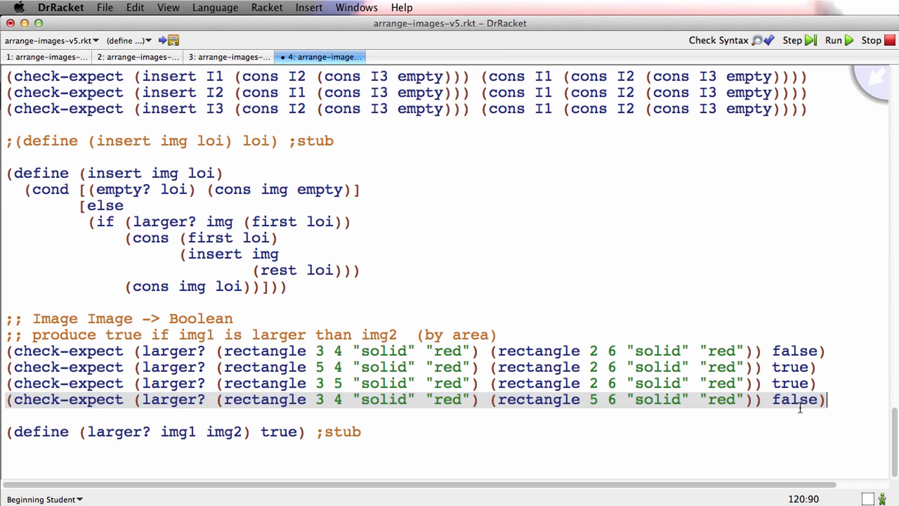
text((check-expect (larger? (rectangle 3 4 "solid" "red") (rectangle 2 6 "solid" "red")) false))
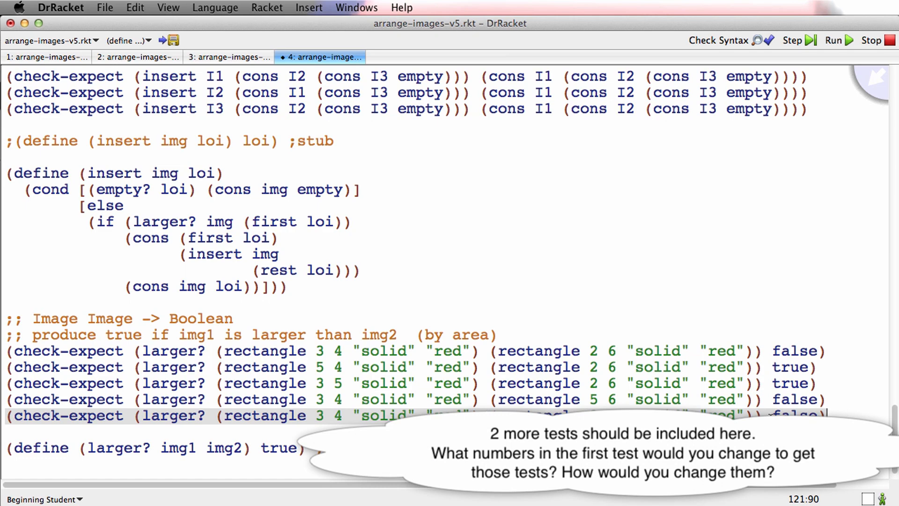
Step: Run the file and dismiss the test report showing 9 of 17 tests failing
click(833, 40)
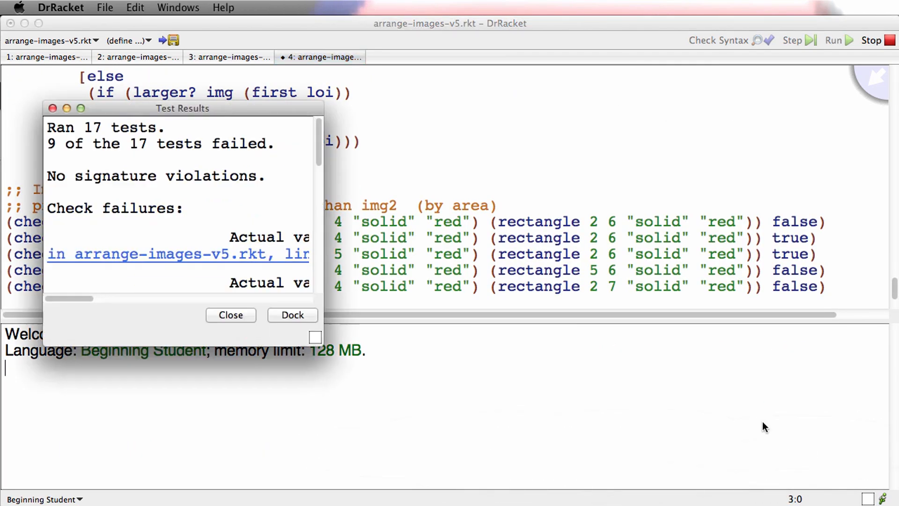
click(231, 315)
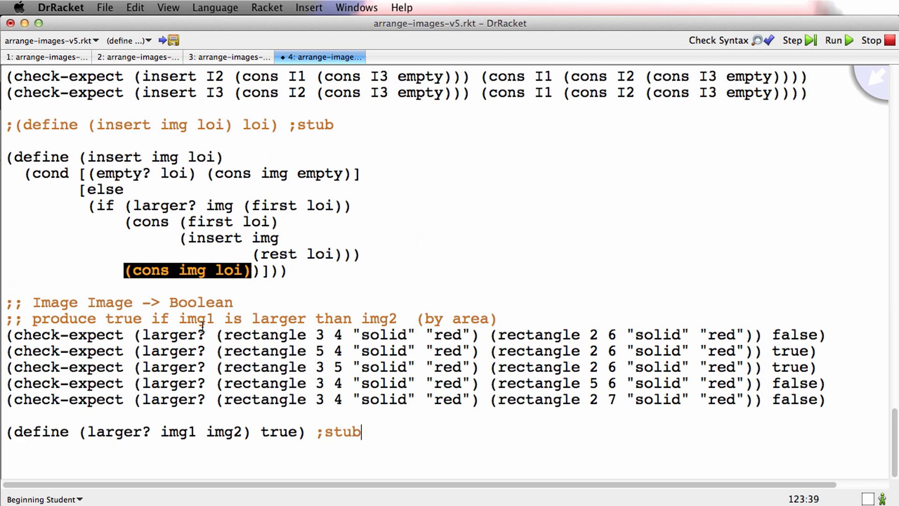
mouse_move(399, 410)
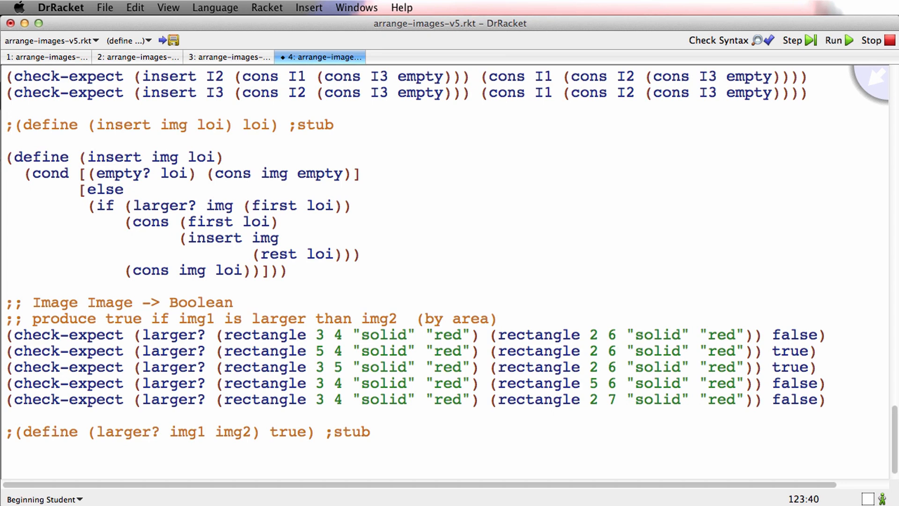
Step: Write the define header for larger? taking parameters img1 and img2
text((define L)
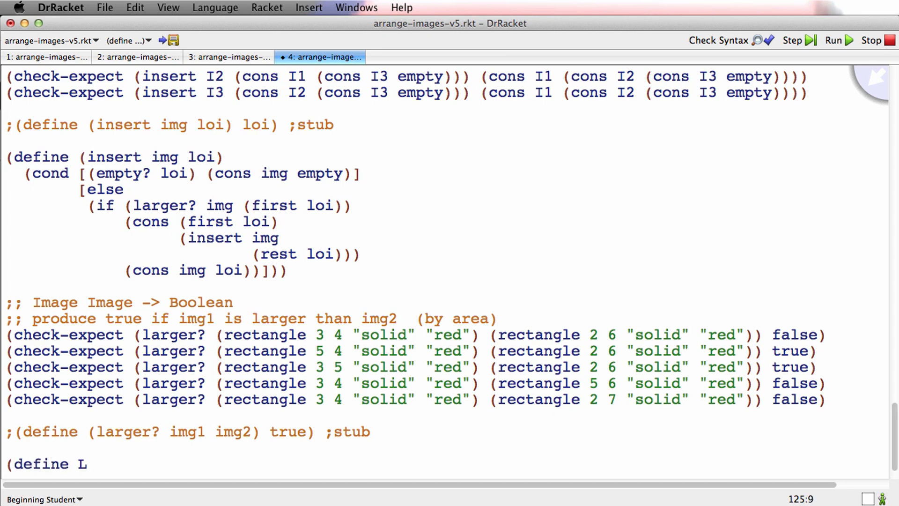
text(larger?)
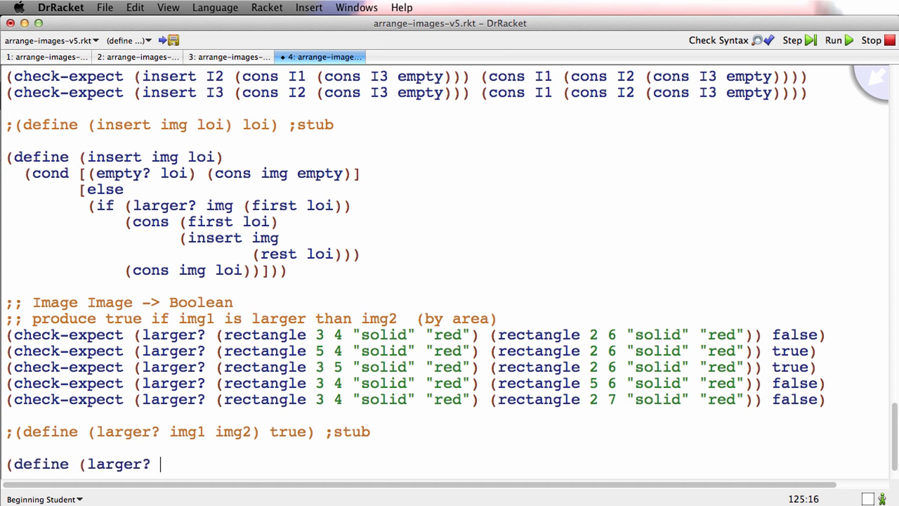
text(img1 img2)
text(()
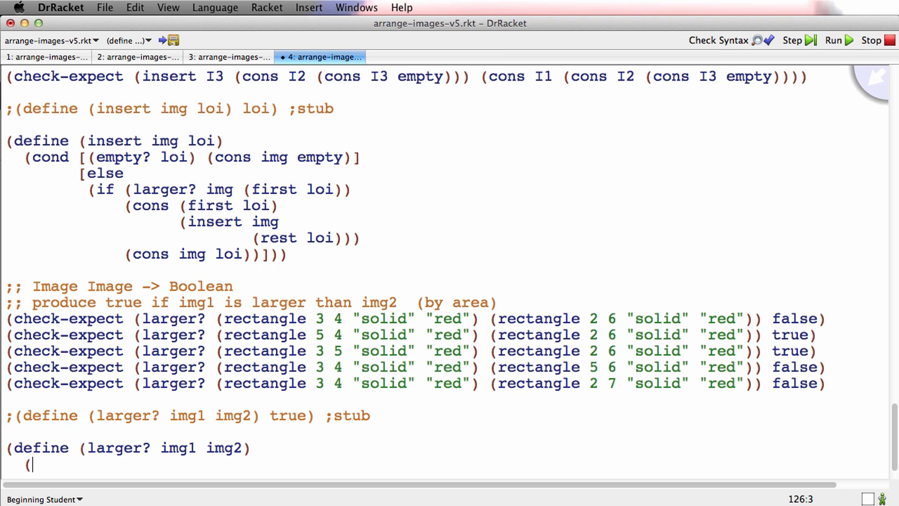
text(... img2)
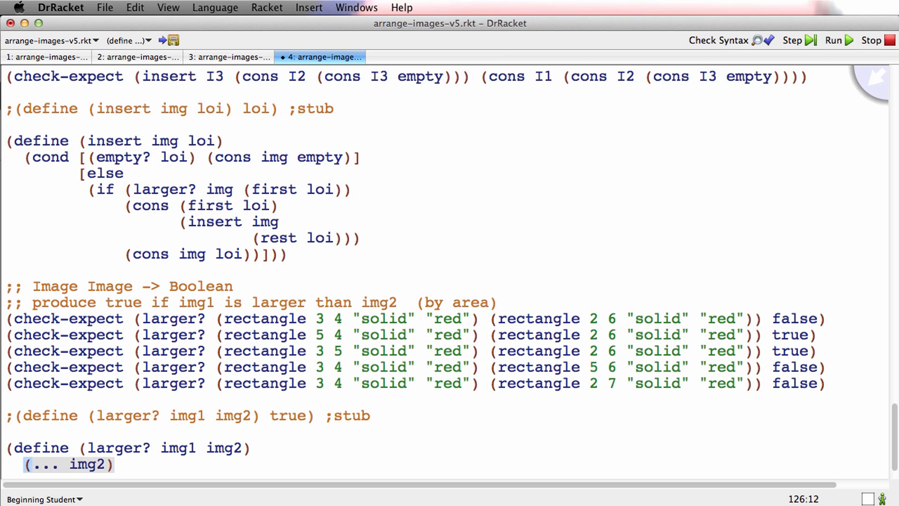
text())
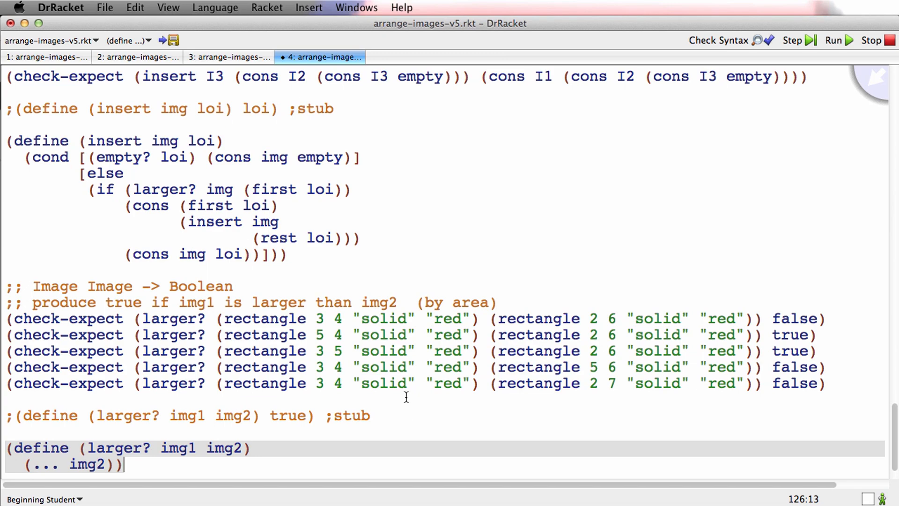
click(70, 464)
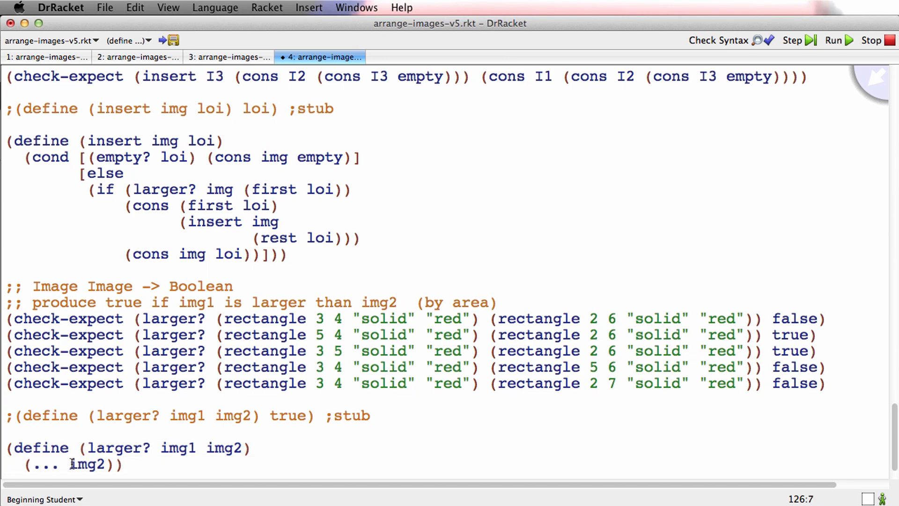
text(img1 img)
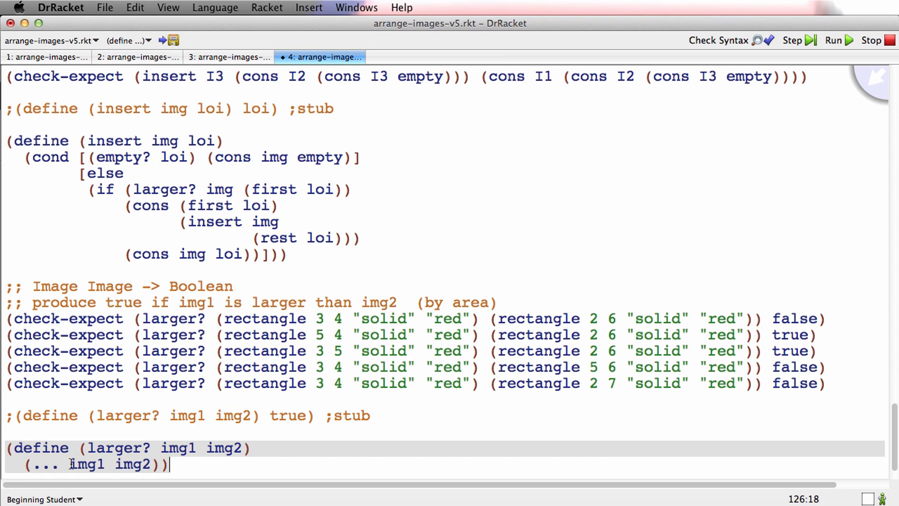
Step: Fill in the body comparing img1's width×height area against img2's with >
text((*)
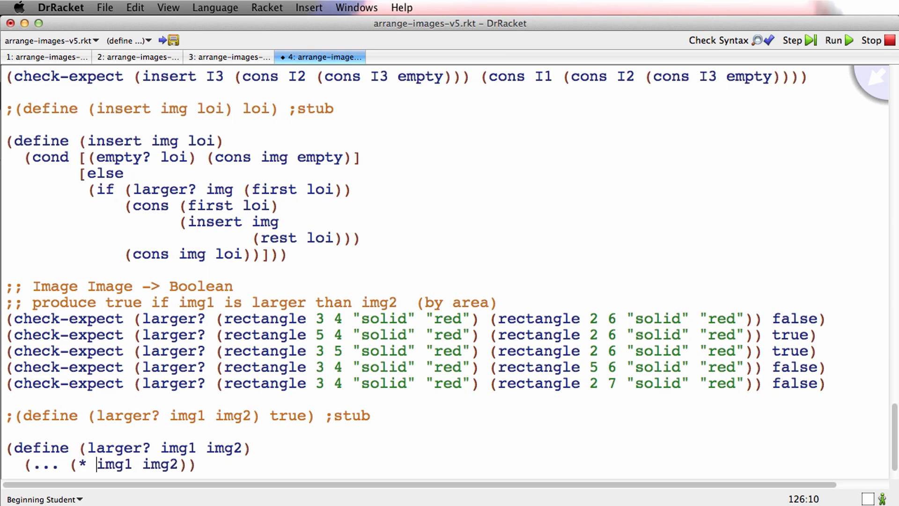
text(image-width)
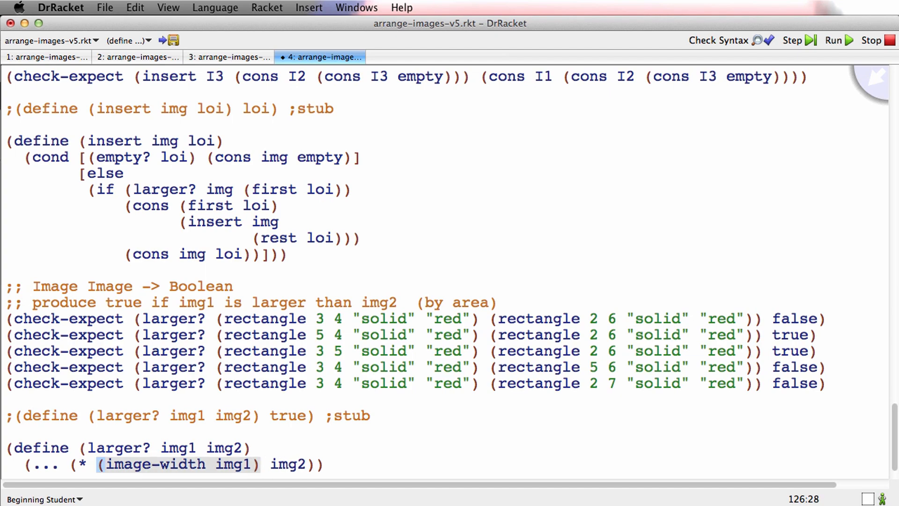
text((i)
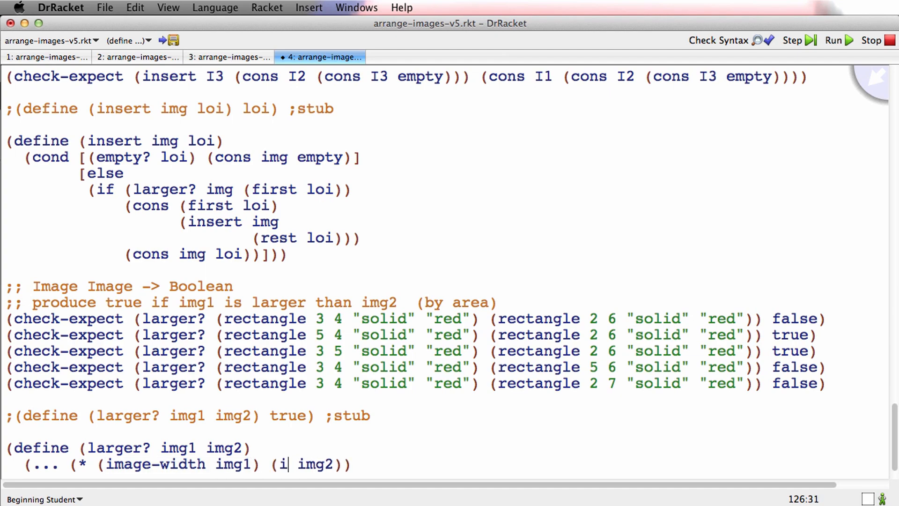
text(mage-height)
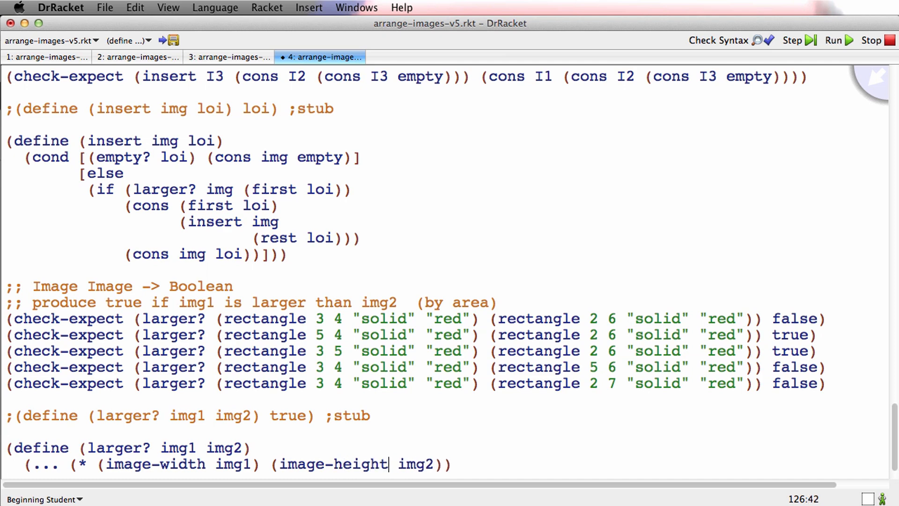
text(img1)
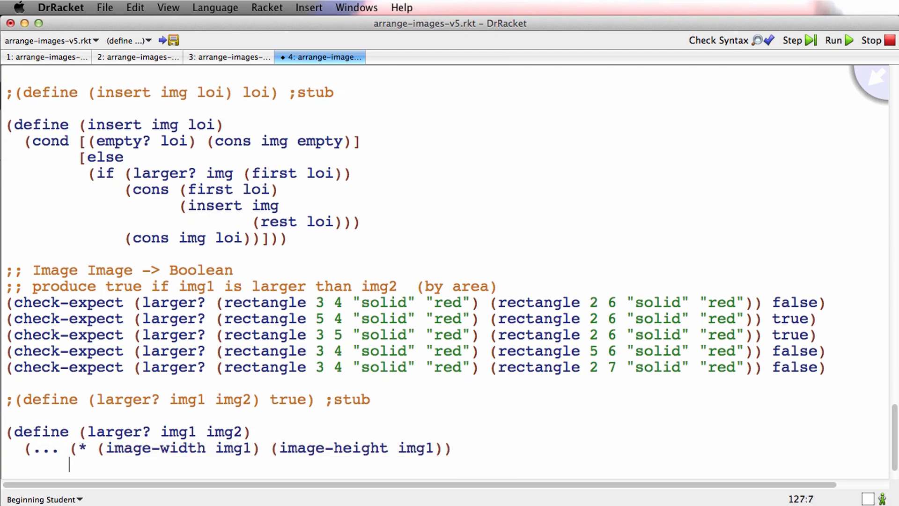
text((* (image-width img1) (image-height img1)))))
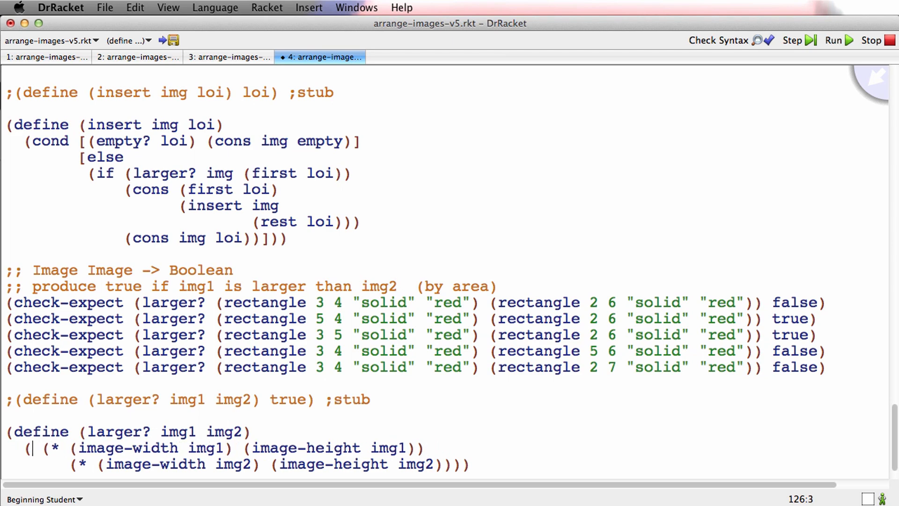
text(>)
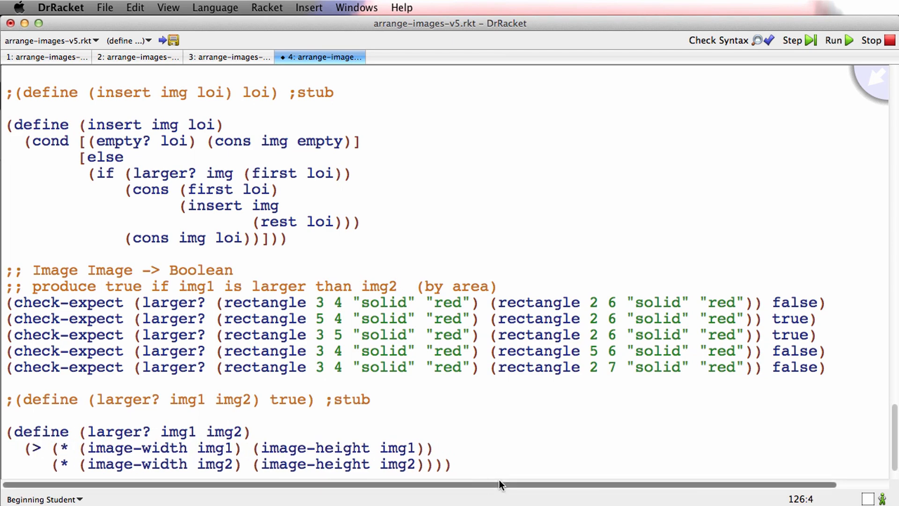
Step: Run the tests and jump to the single failing insert test at line 102
click(833, 40)
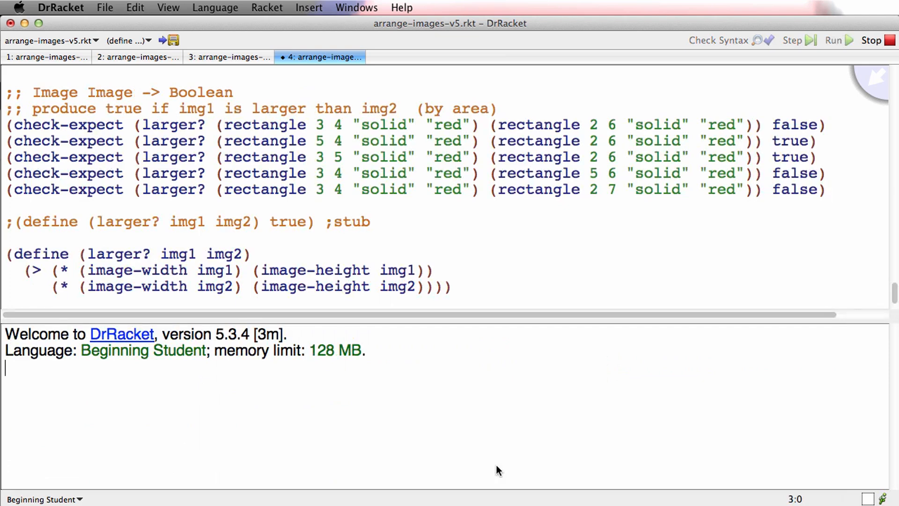
click(832, 40)
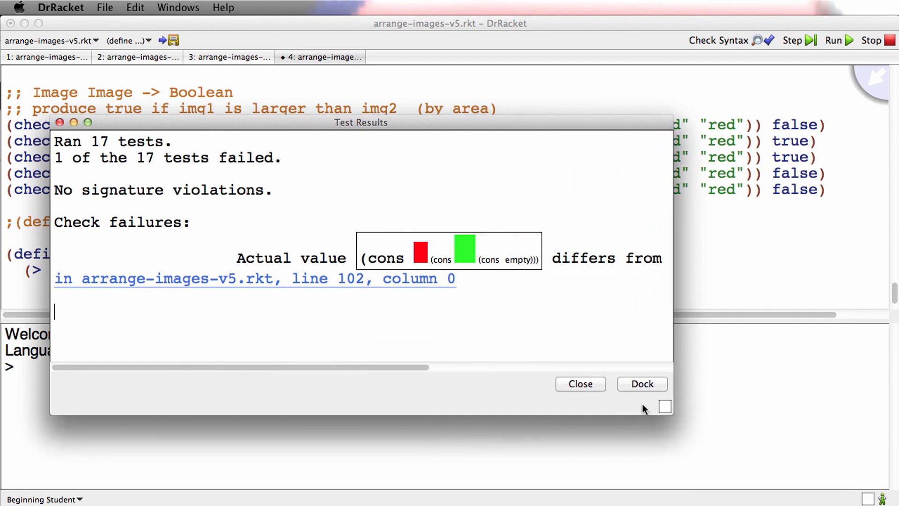
click(579, 384)
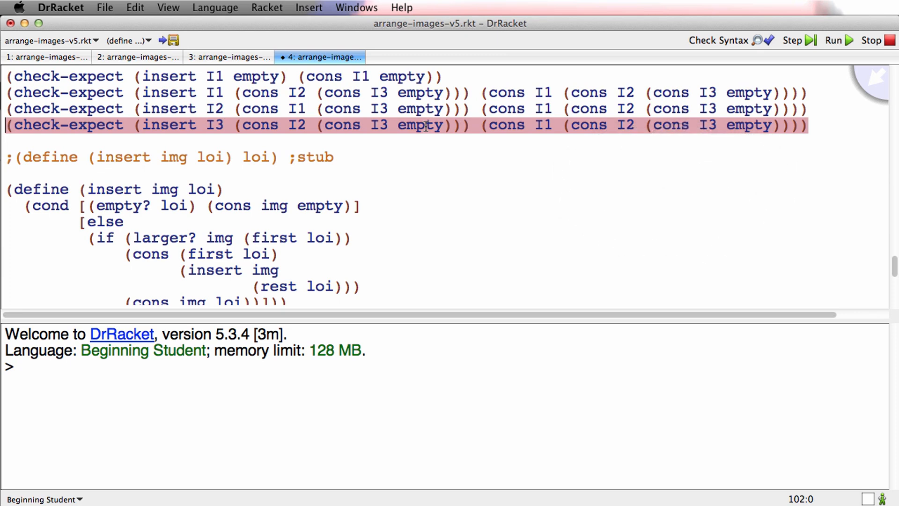
mouse_move(298, 133)
text(1)
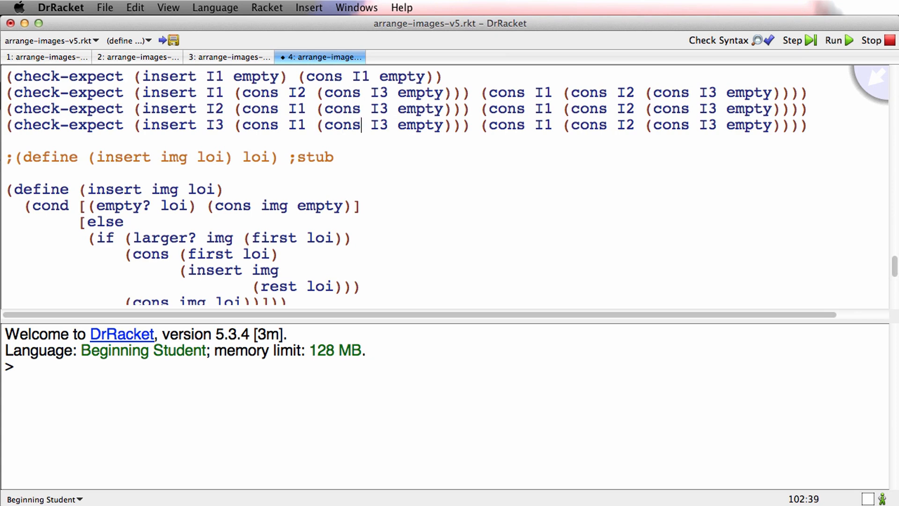
Step: Change the I3 insert test's input list to I1 and I2, then rerun the tests
text(I2)
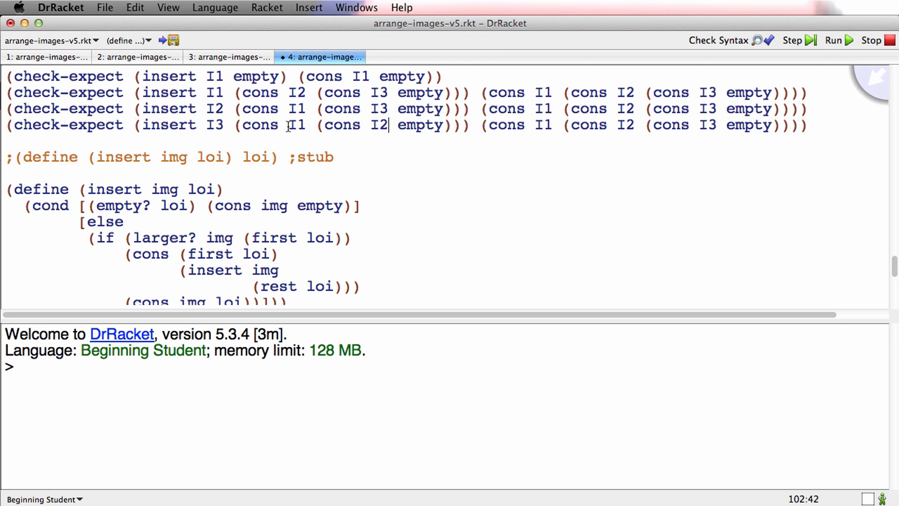
mouse_move(503, 132)
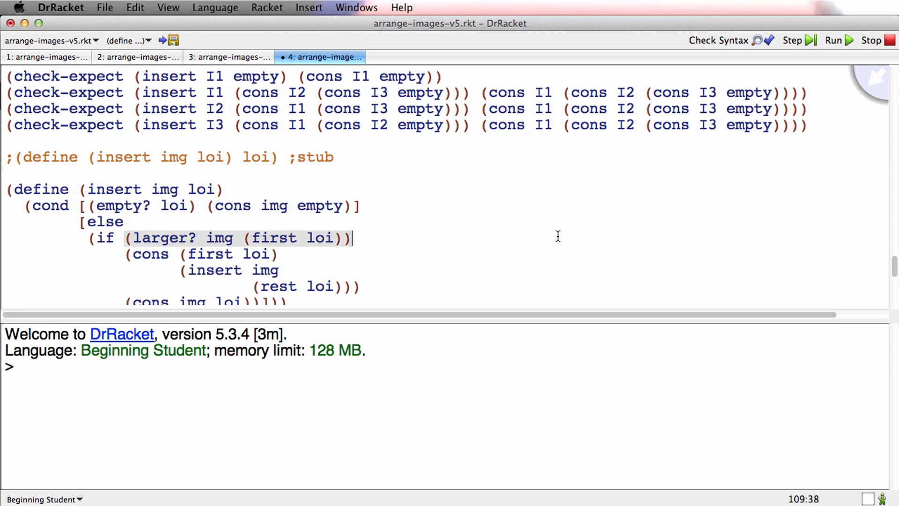
click(832, 40)
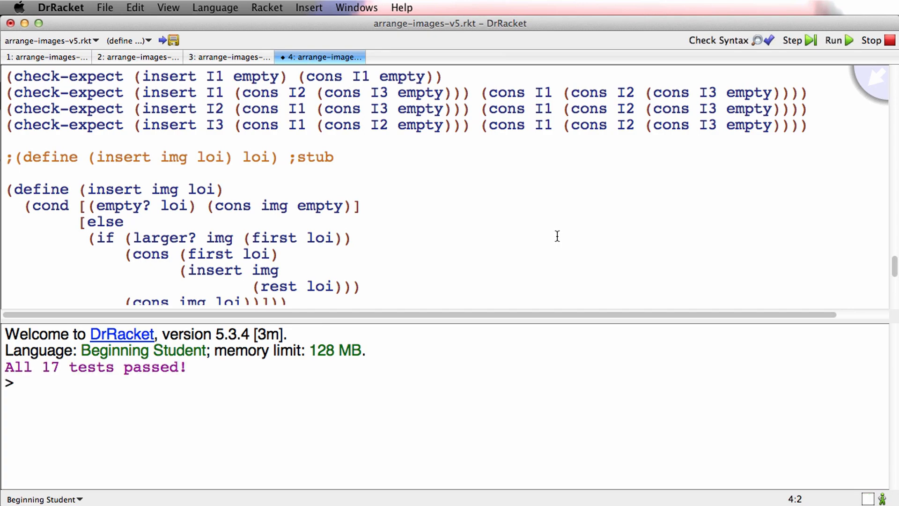